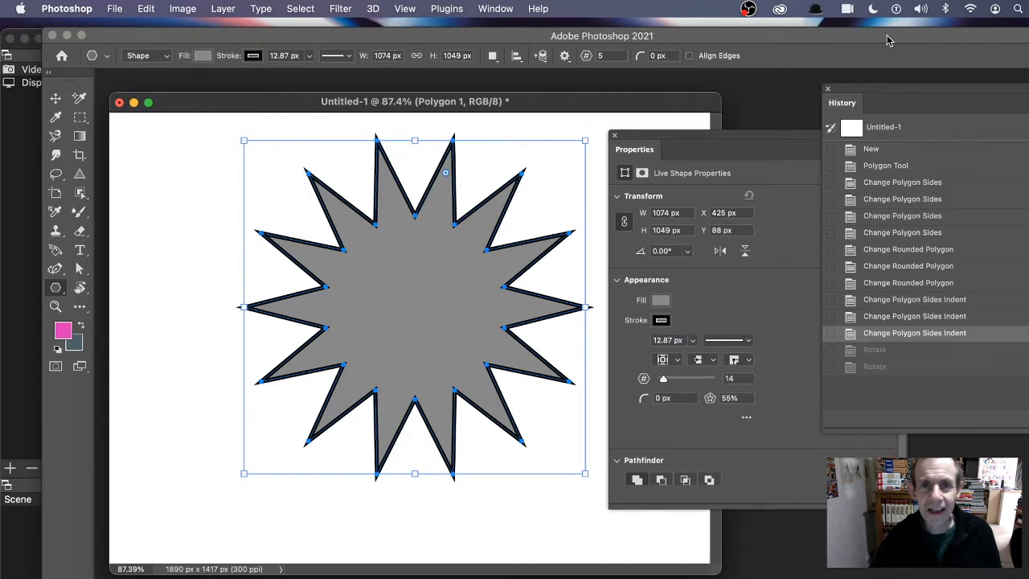
mouse_move(653, 126)
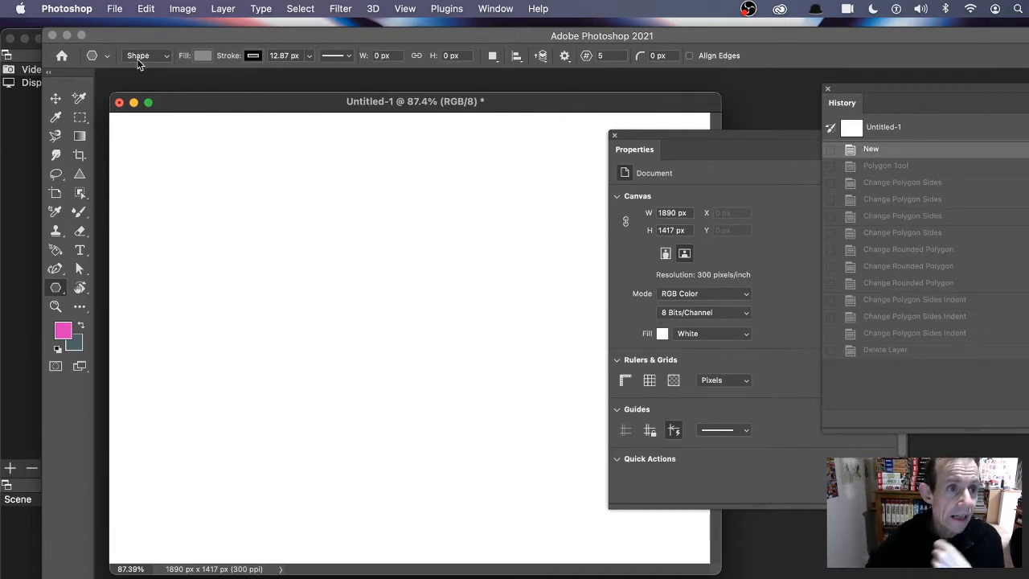
Keep the Polygon tool in Shape drawing mode
left_click(148, 54)
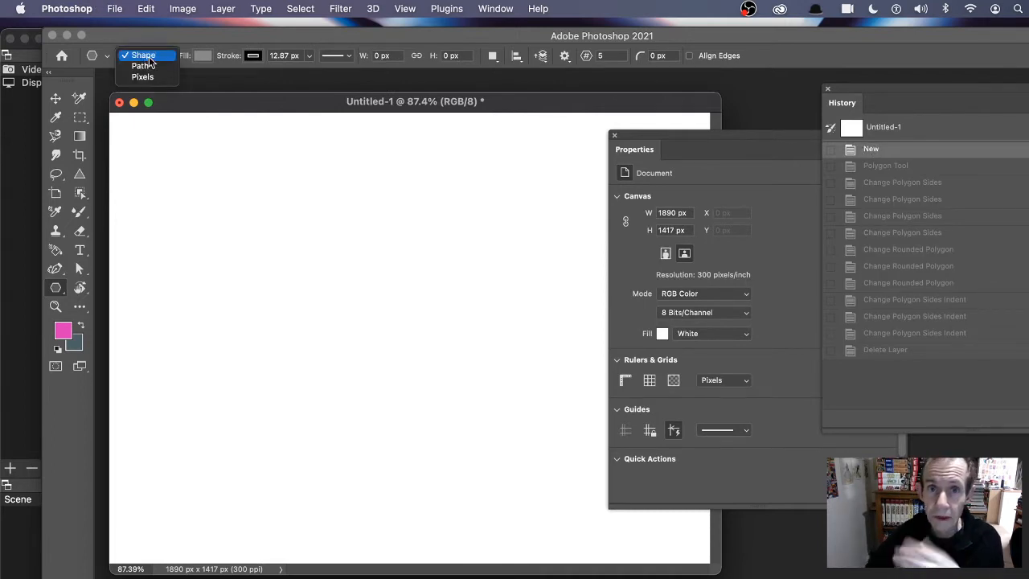
left_click(143, 54)
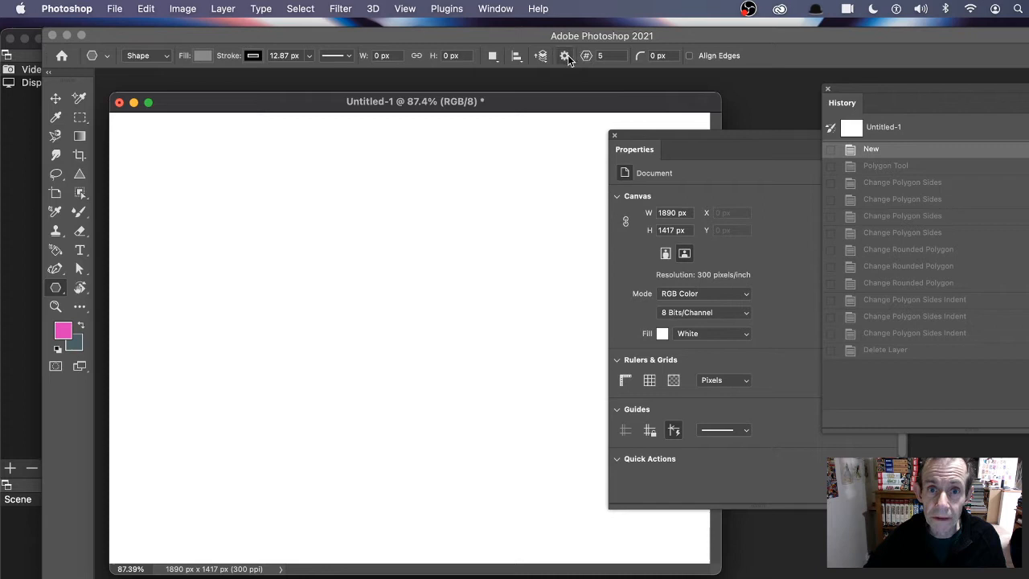
mouse_move(566, 55)
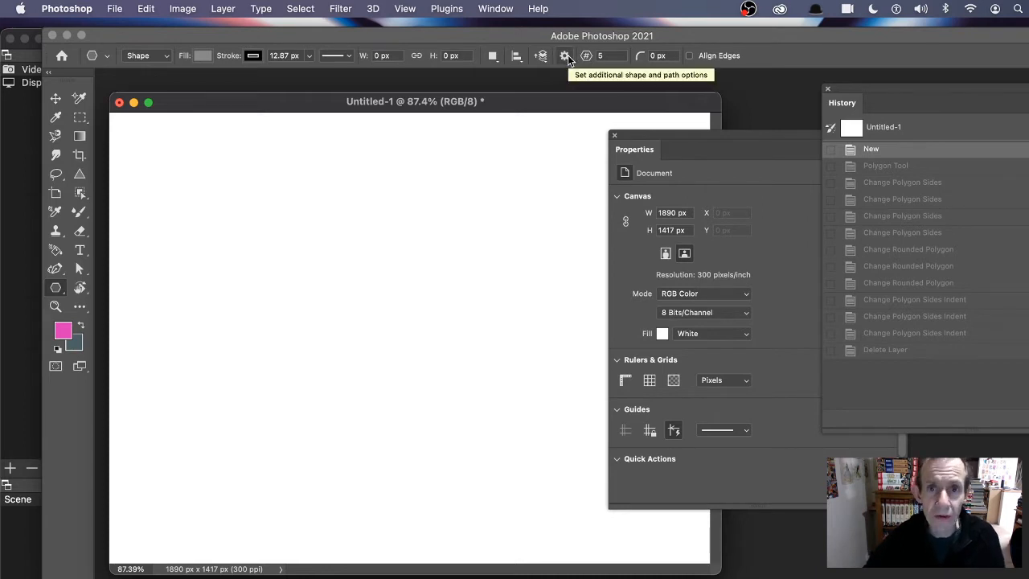
Set a Star Ratio in the gear options, drag a five-sided polygon, then reselect the ratio to make it 50%
left_click(566, 54)
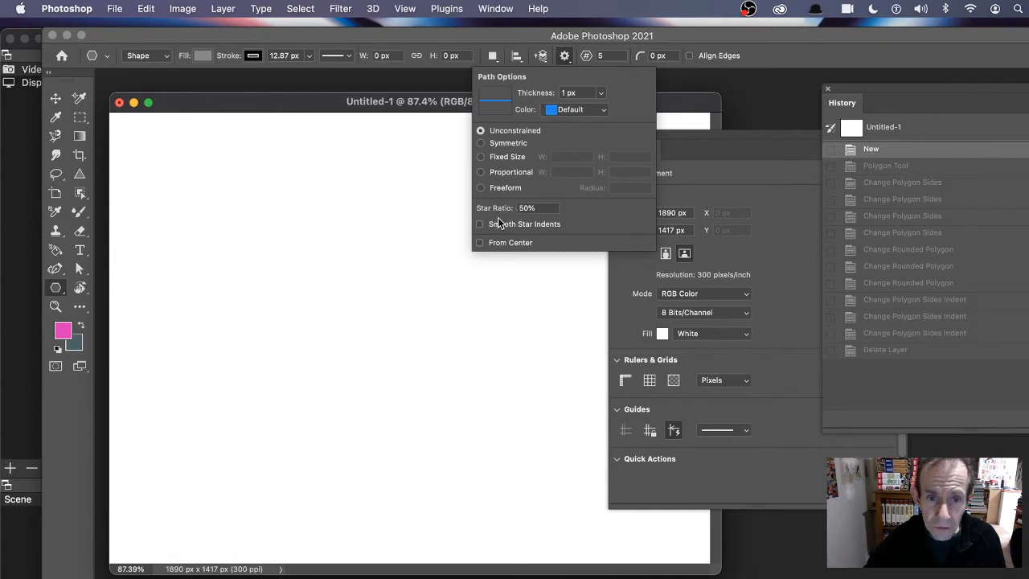
left_click(537, 208)
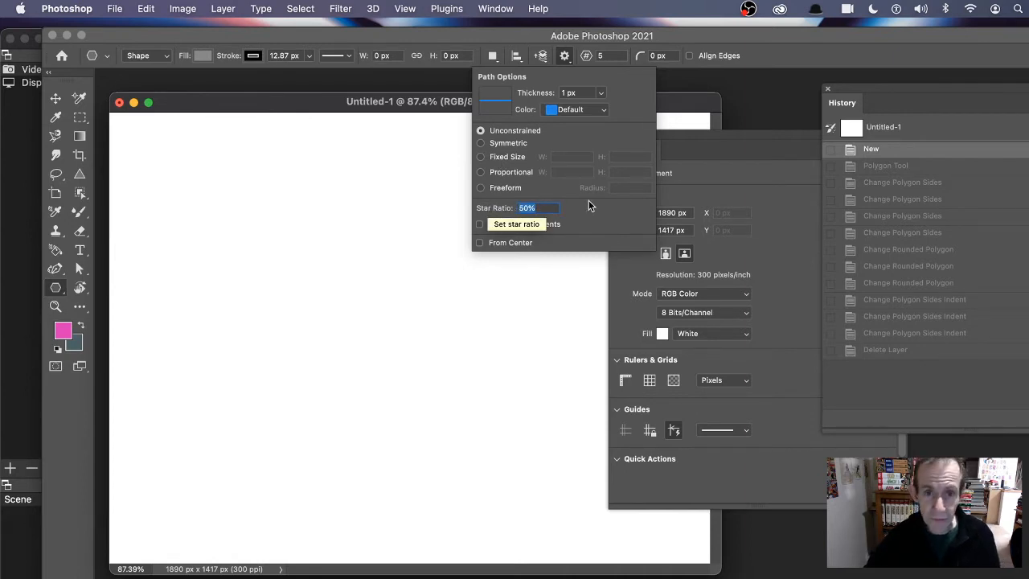
type("10")
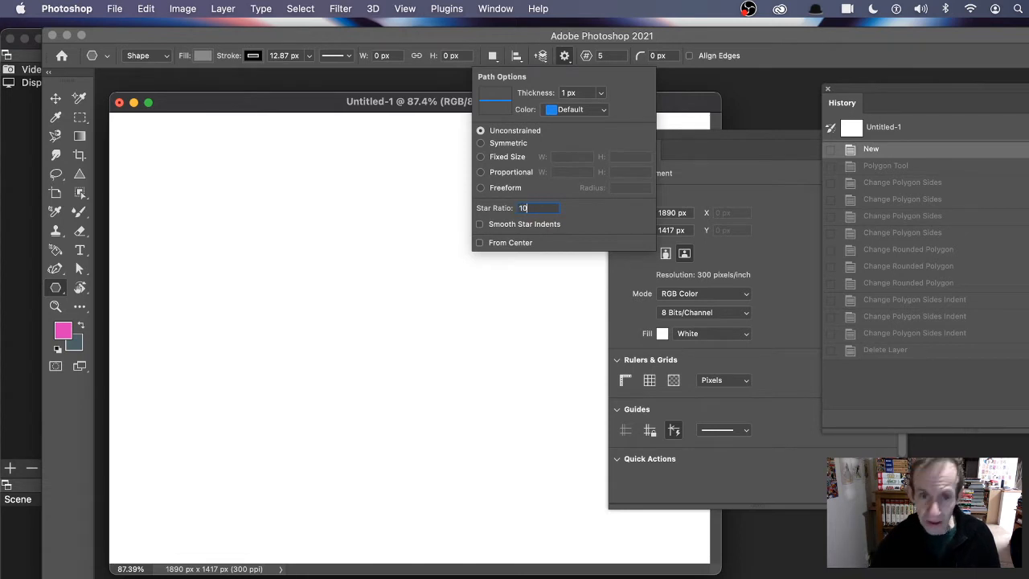
left_click(254, 129)
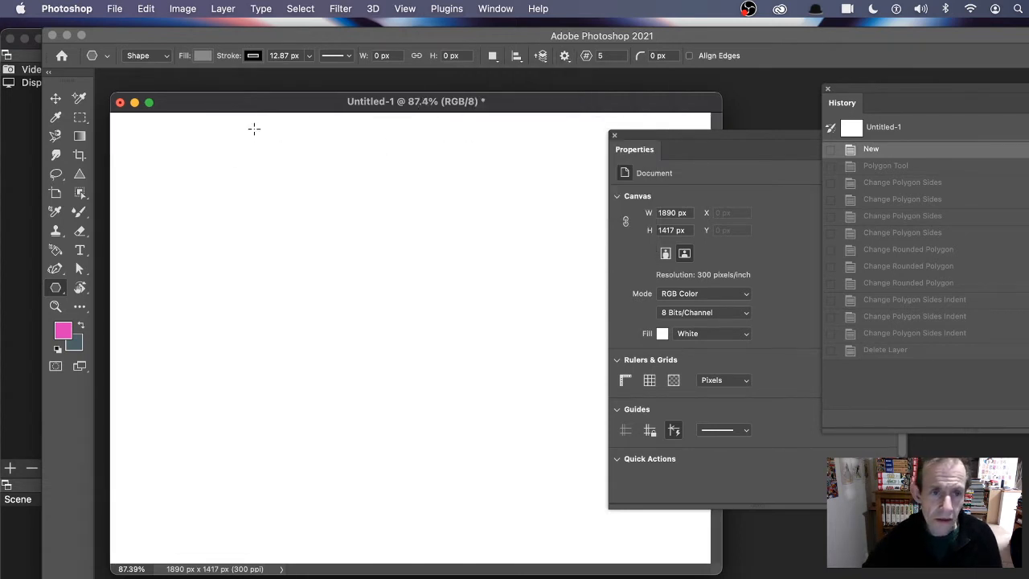
left_click_drag(254, 145, 555, 432)
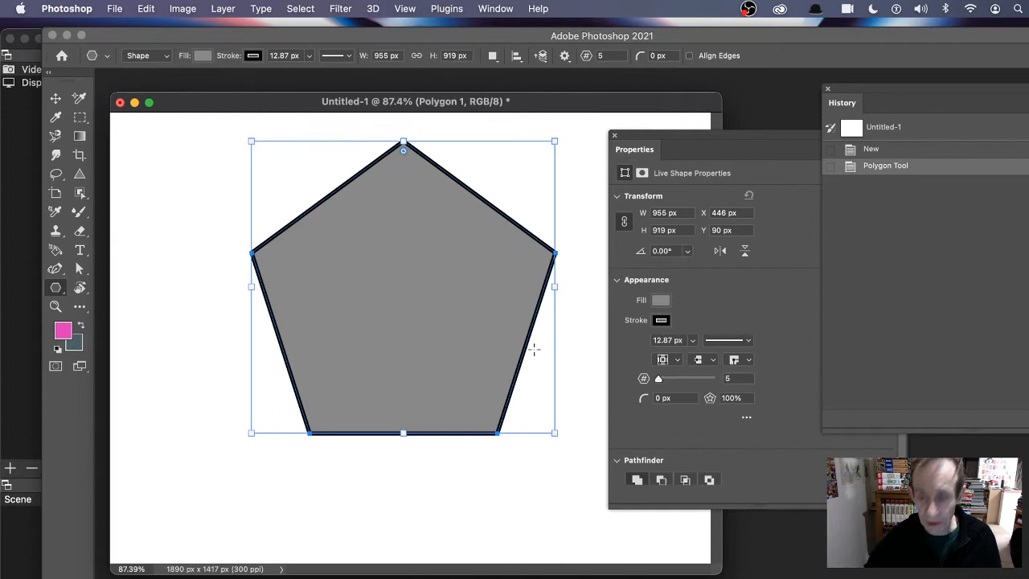
left_click(563, 55)
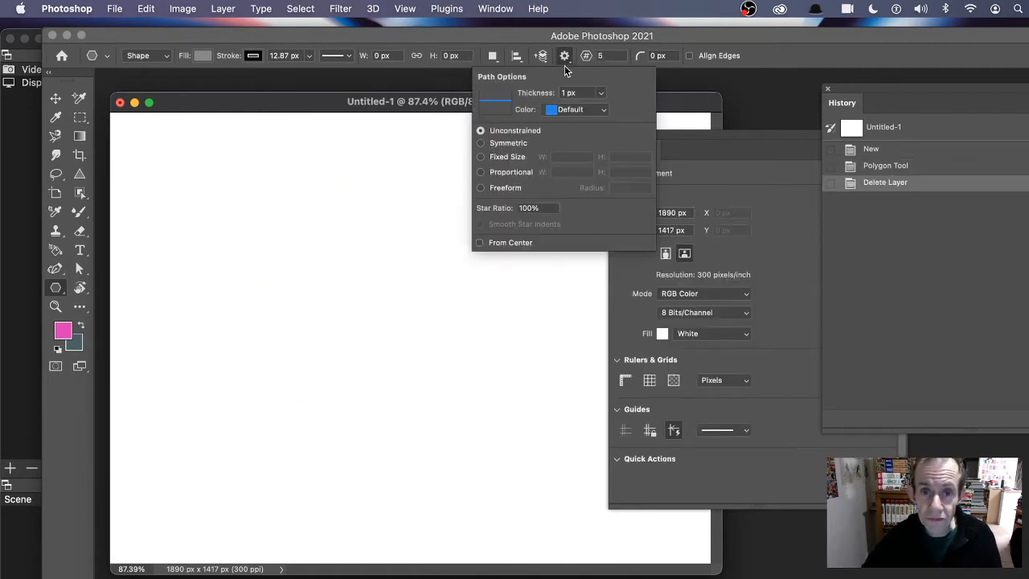
triple_click(527, 207)
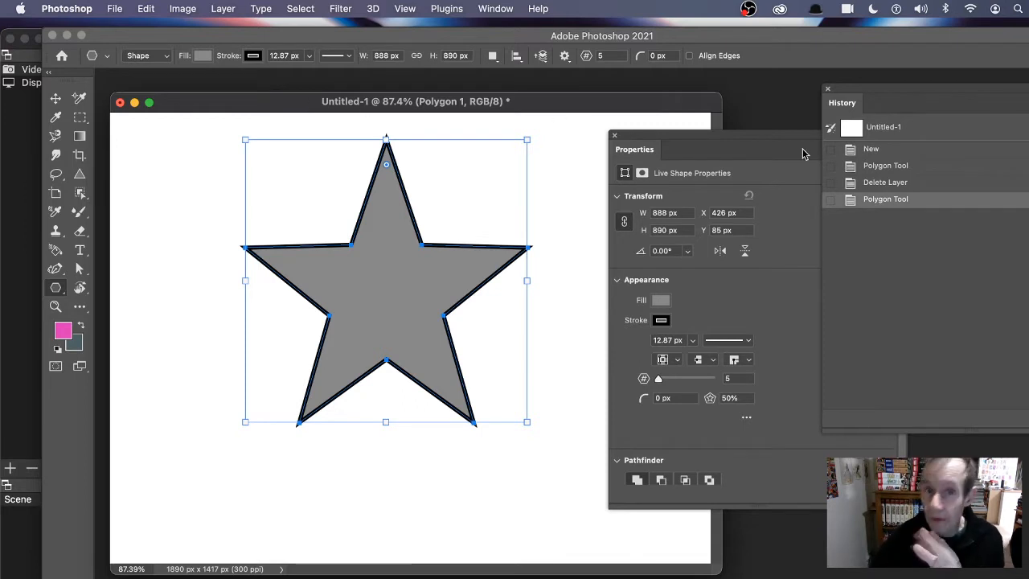
mouse_move(652, 143)
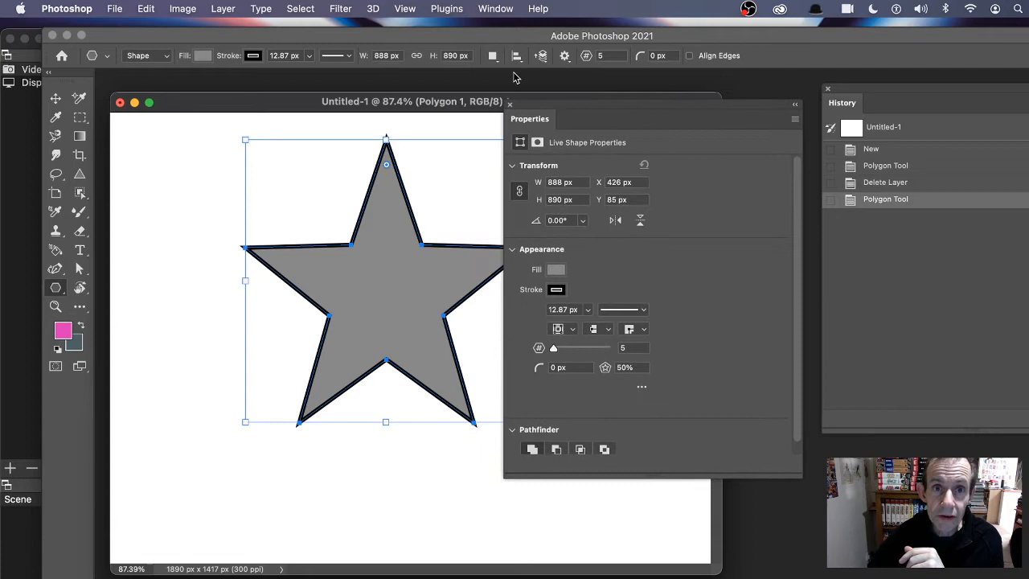
Vary the star's point count and indent in Properties, ending at 21 points with a 56% ratio
left_click(495, 10)
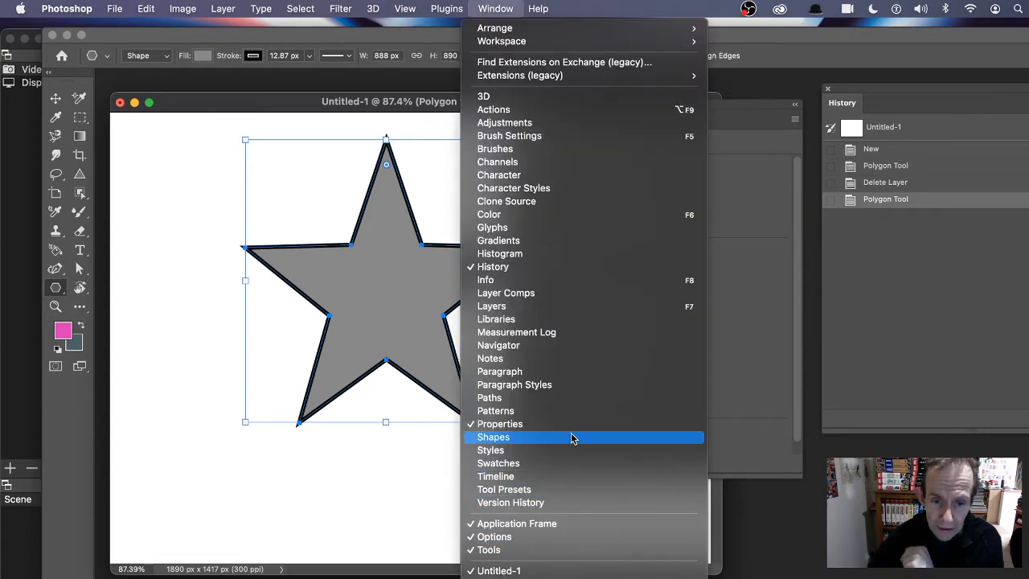
left_click(500, 424)
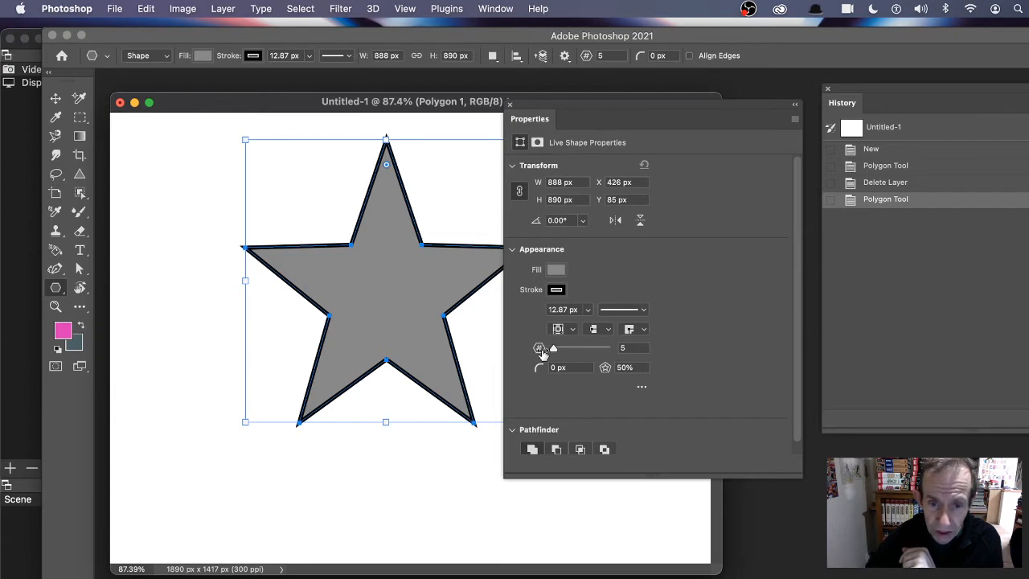
mouse_move(518, 344)
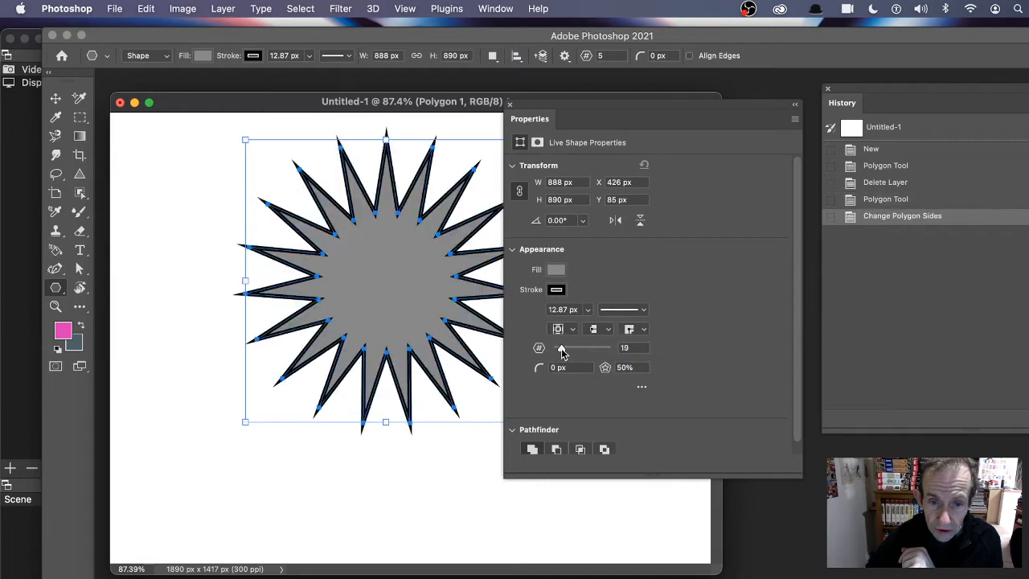
left_click_drag(560, 348, 582, 348)
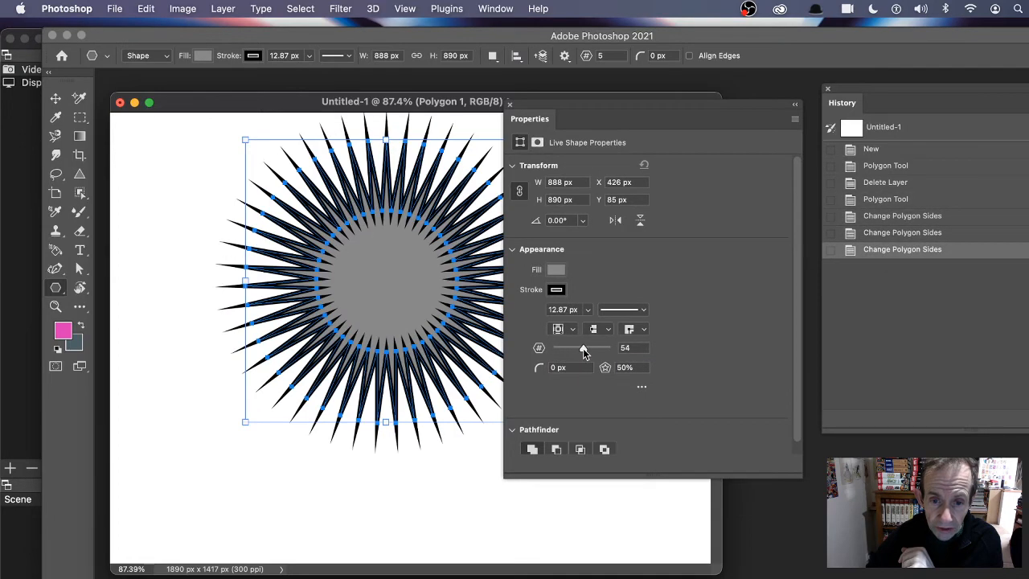
left_click_drag(583, 347, 587, 347)
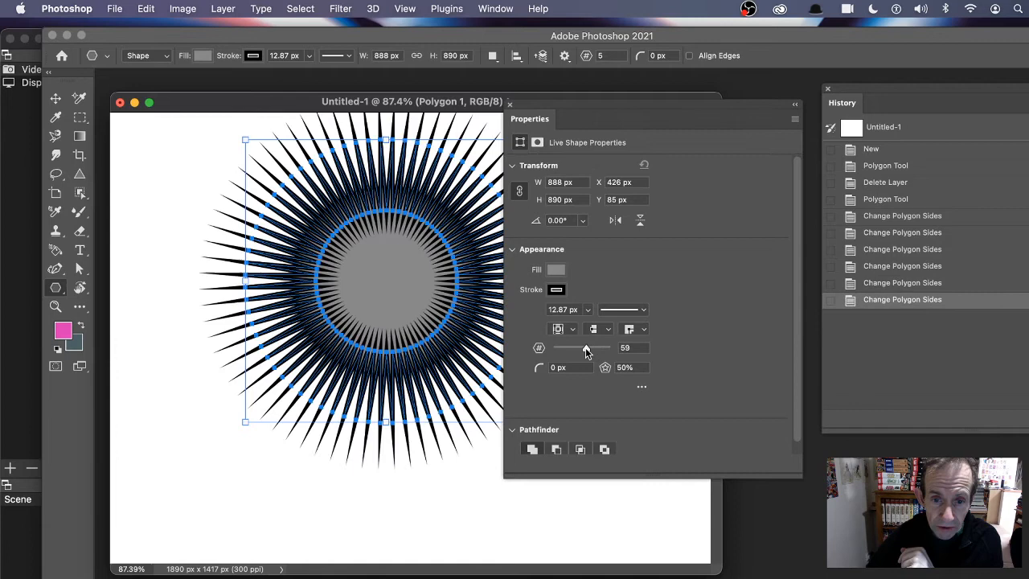
left_click_drag(587, 347, 573, 347)
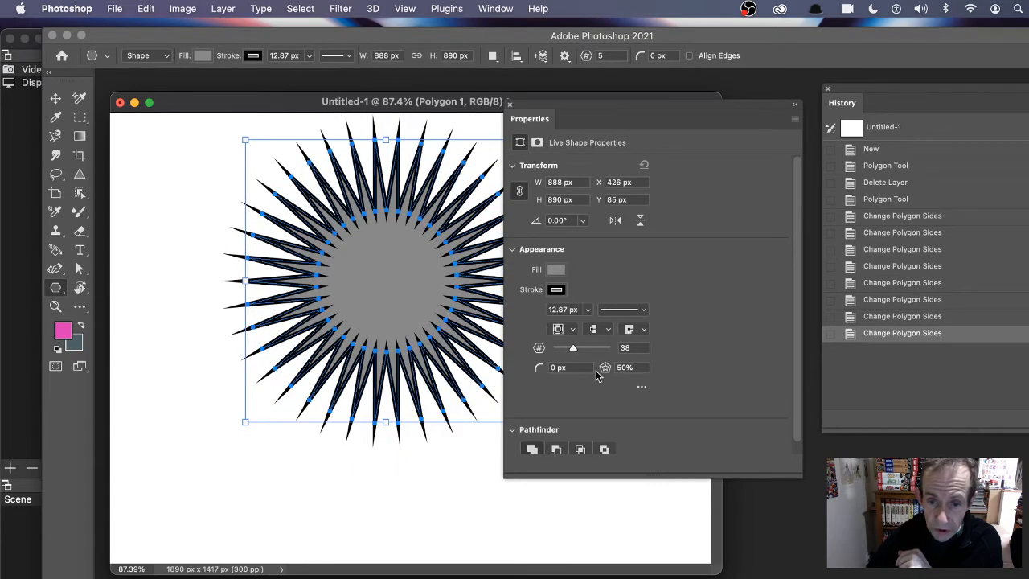
mouse_move(605, 376)
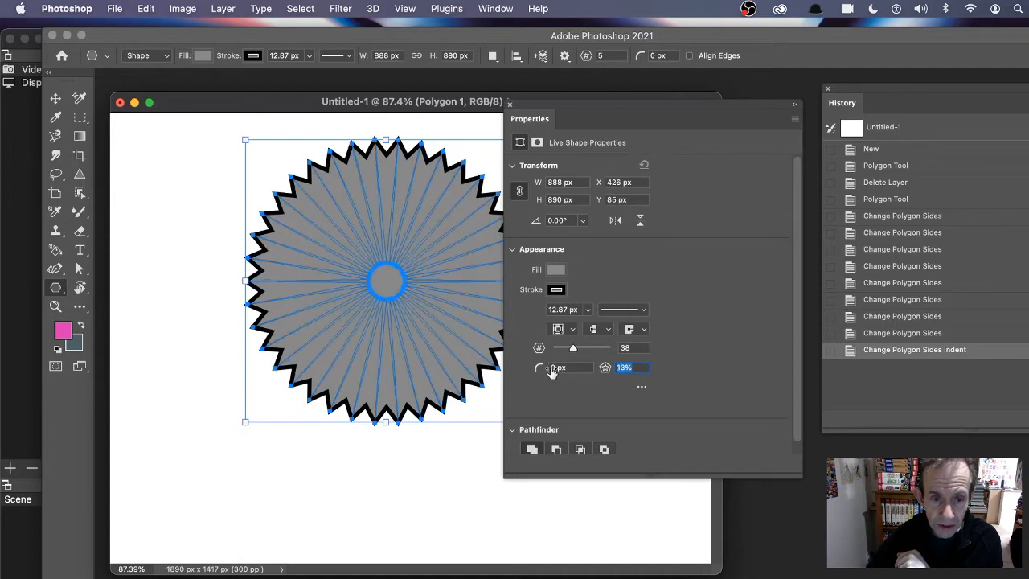
left_click(605, 367)
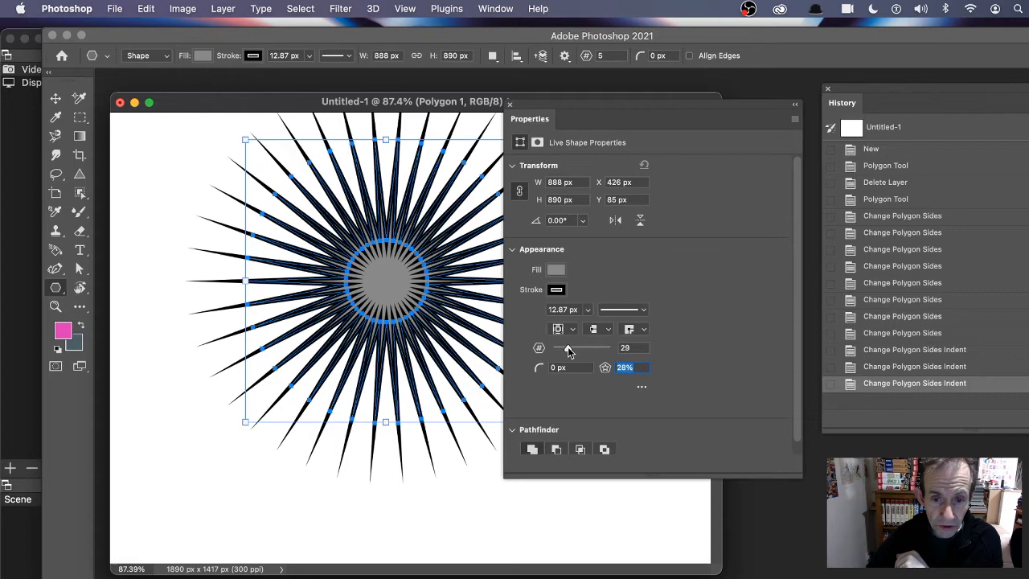
left_click_drag(583, 347, 559, 348)
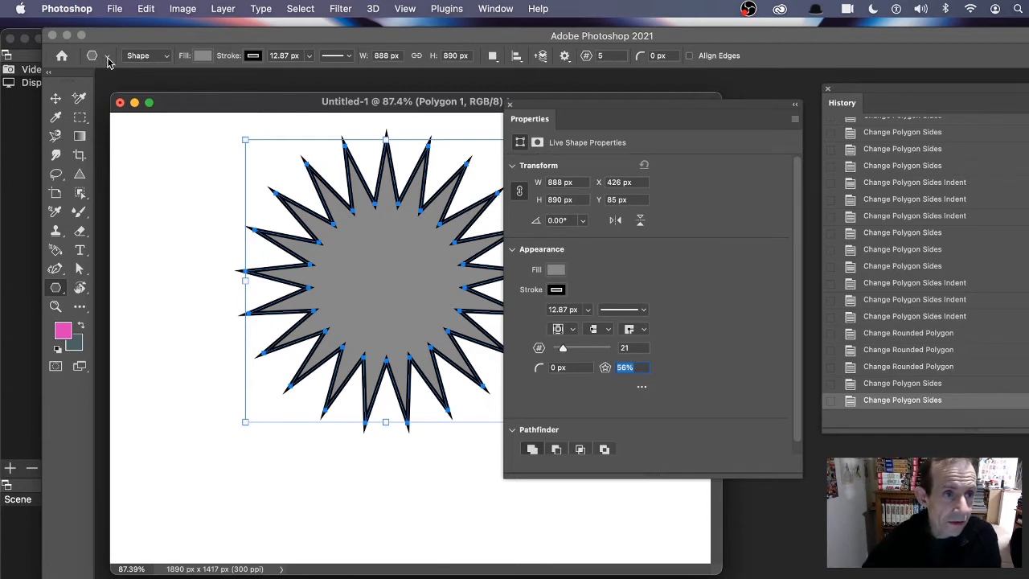
left_click(146, 55)
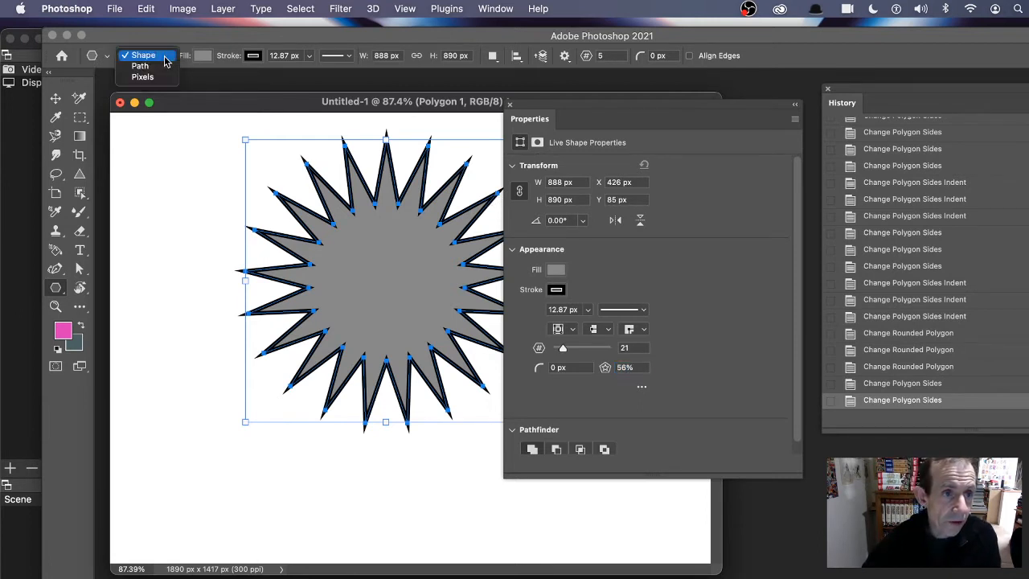
left_click(140, 64)
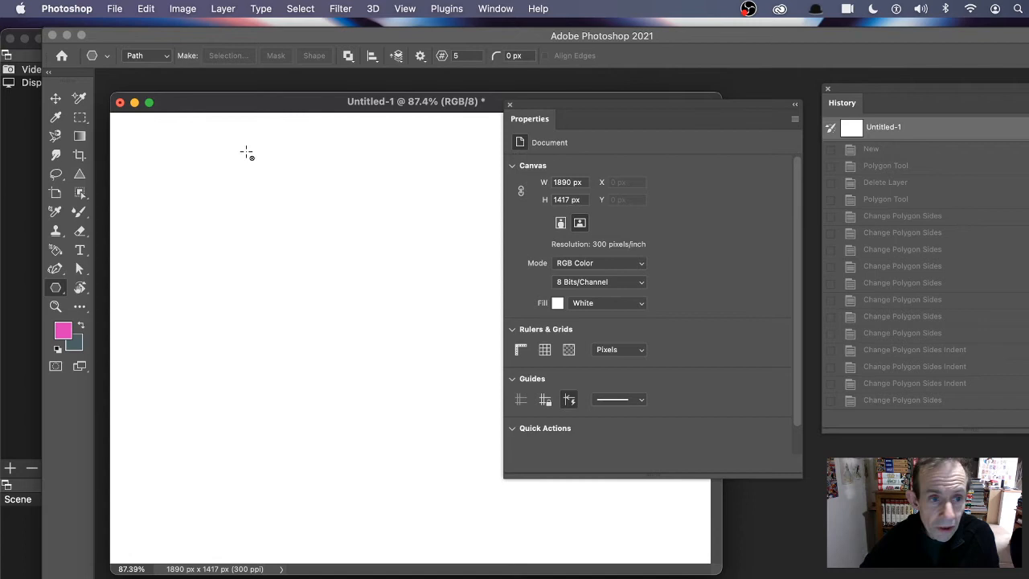
left_click_drag(245, 151, 411, 447)
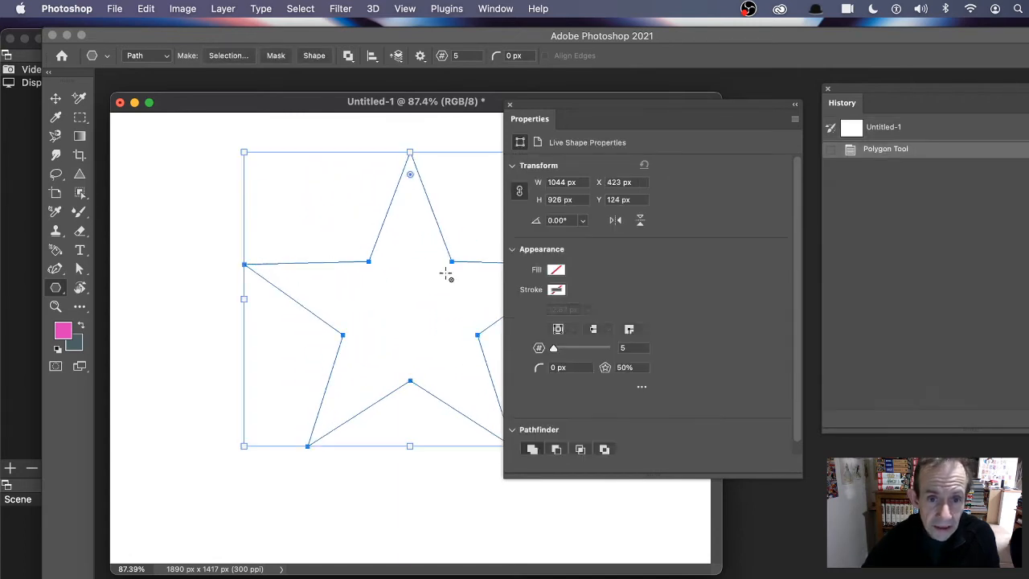
mouse_move(571, 417)
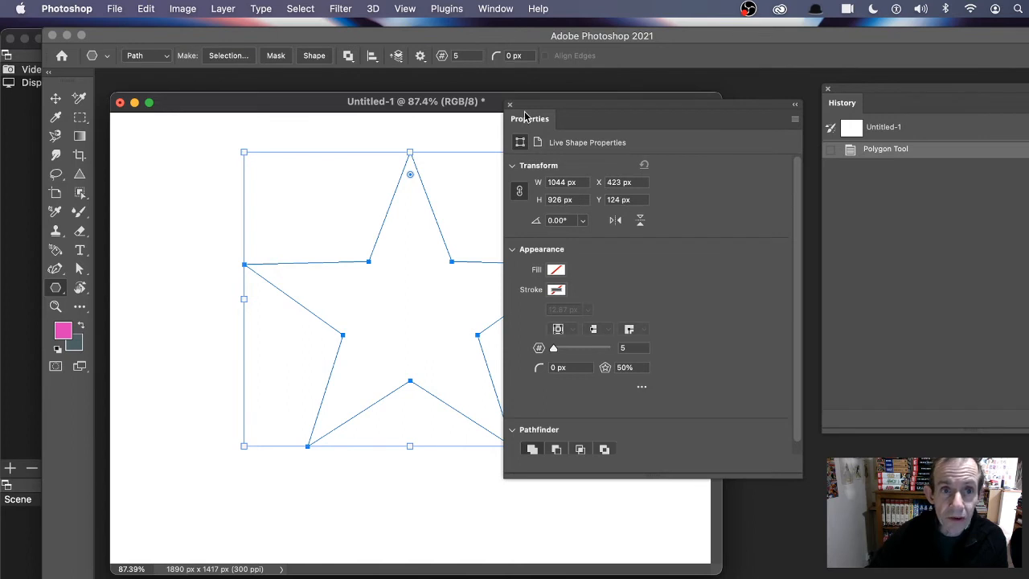
left_click(421, 55)
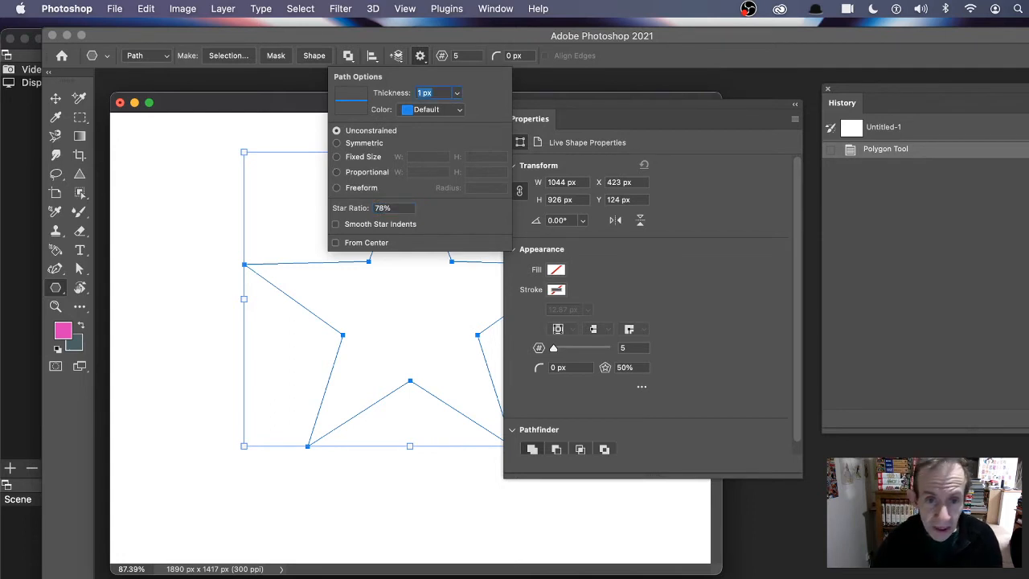
mouse_move(479, 223)
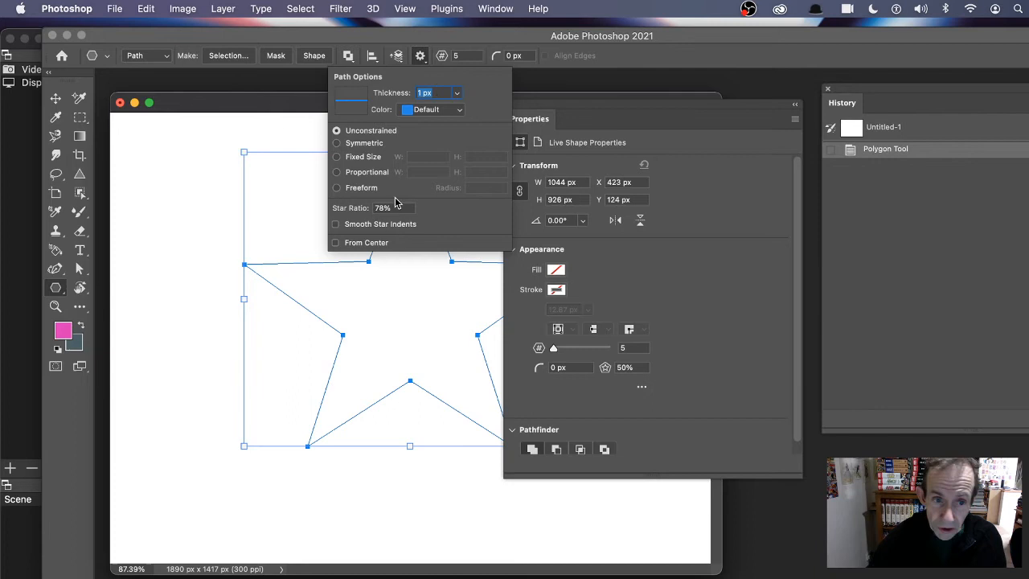
type("100%")
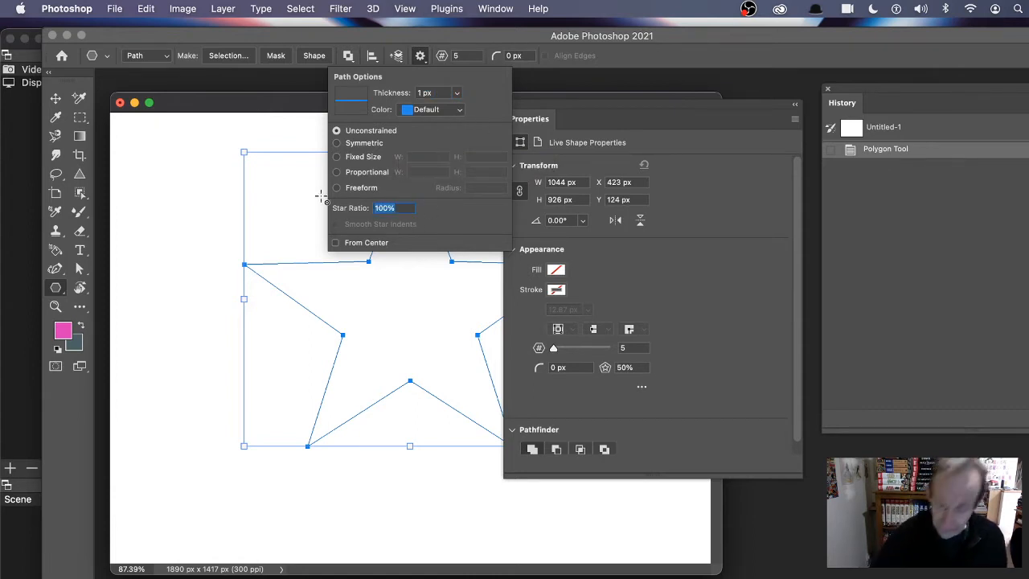
type("50")
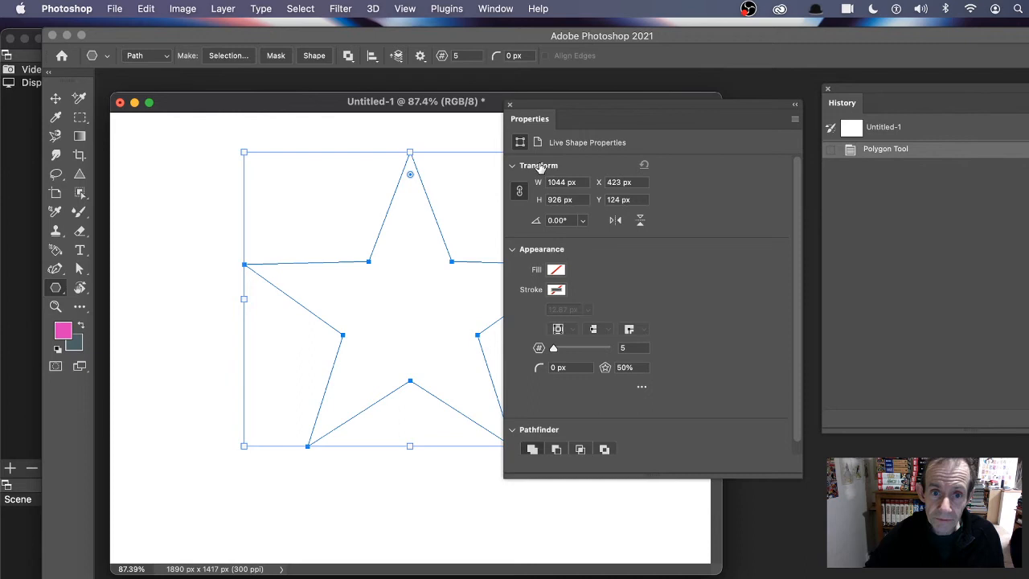
mouse_move(571, 167)
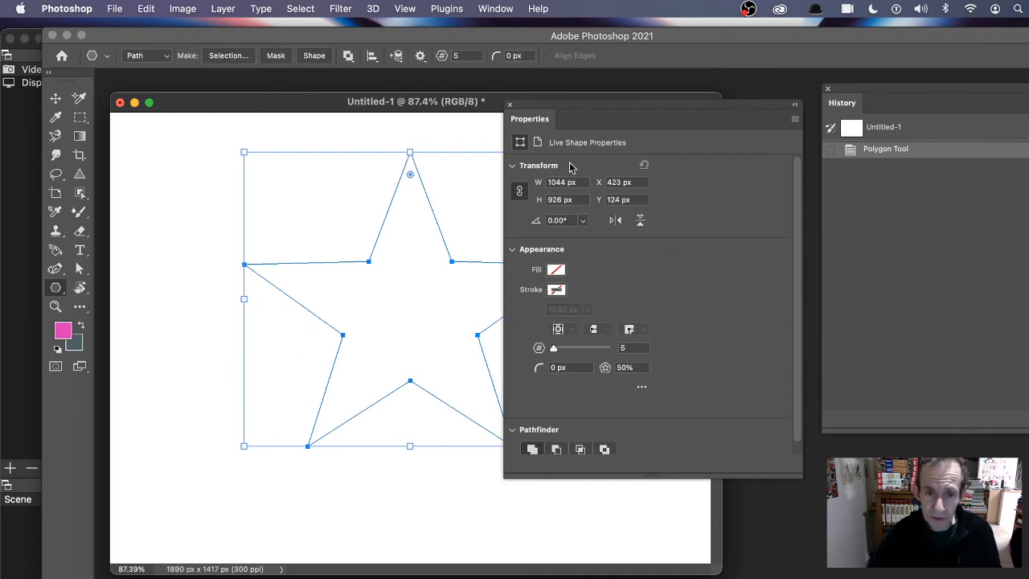
Reshape the star path's points and indent in Properties, settling on 27 slimmer points
left_click_drag(554, 348, 563, 348)
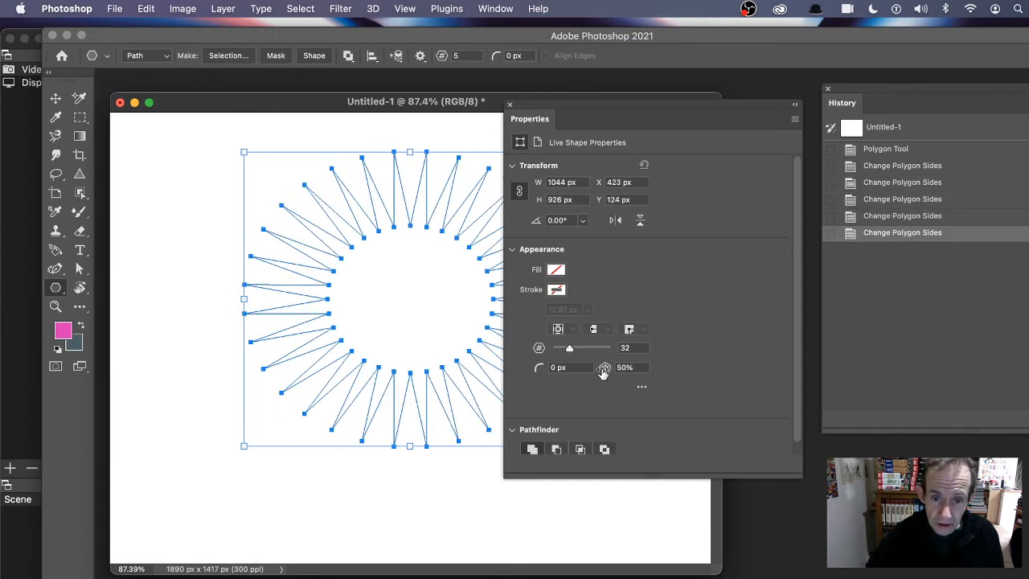
left_click_drag(604, 367, 613, 367)
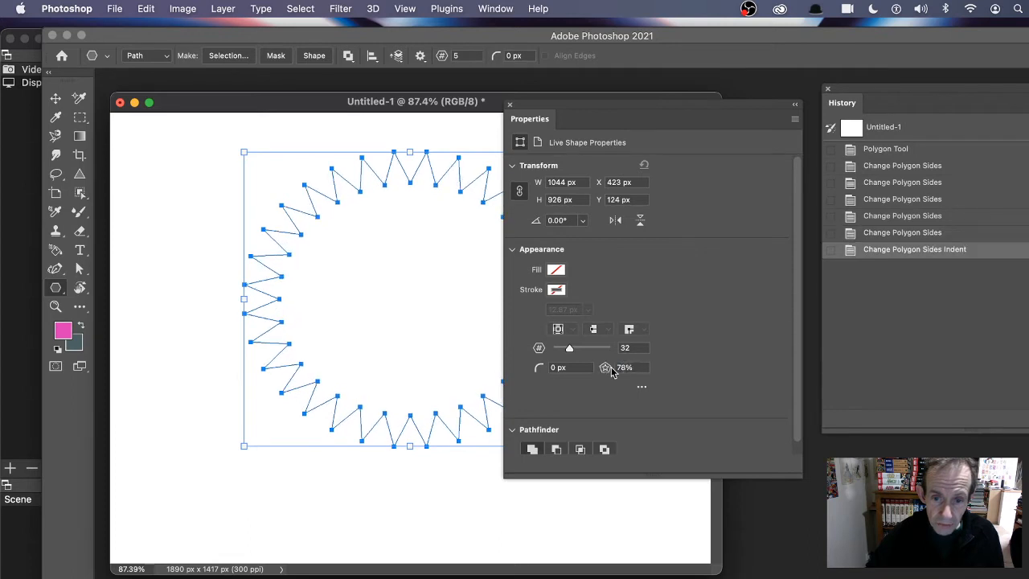
type("100")
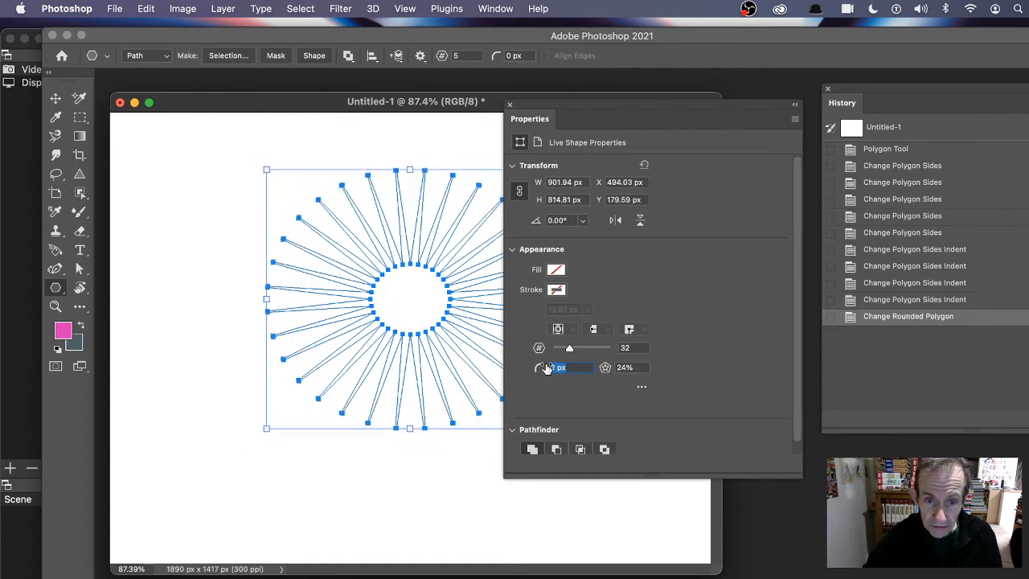
left_click_drag(592, 348, 566, 348)
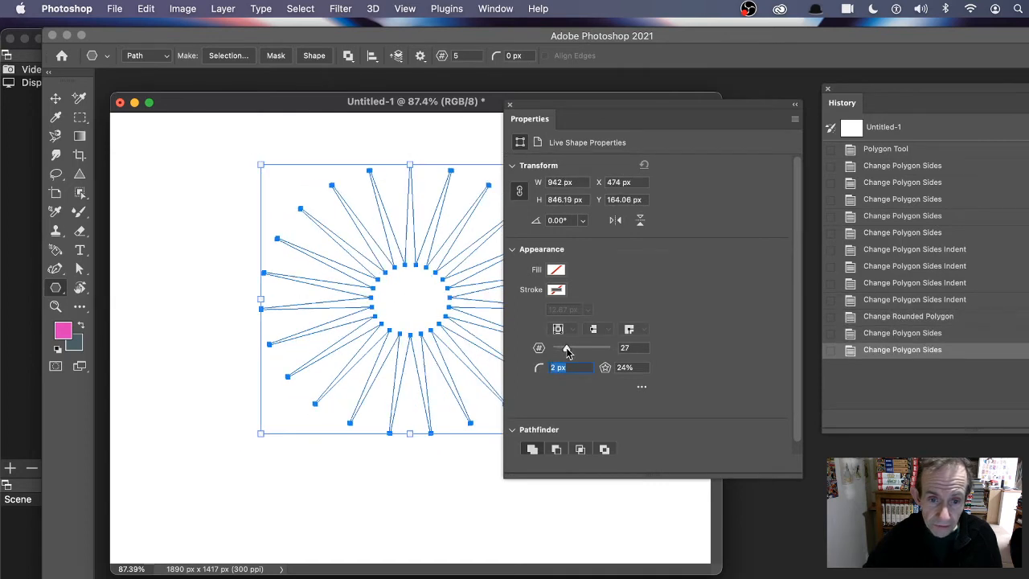
left_click_drag(566, 348, 572, 347)
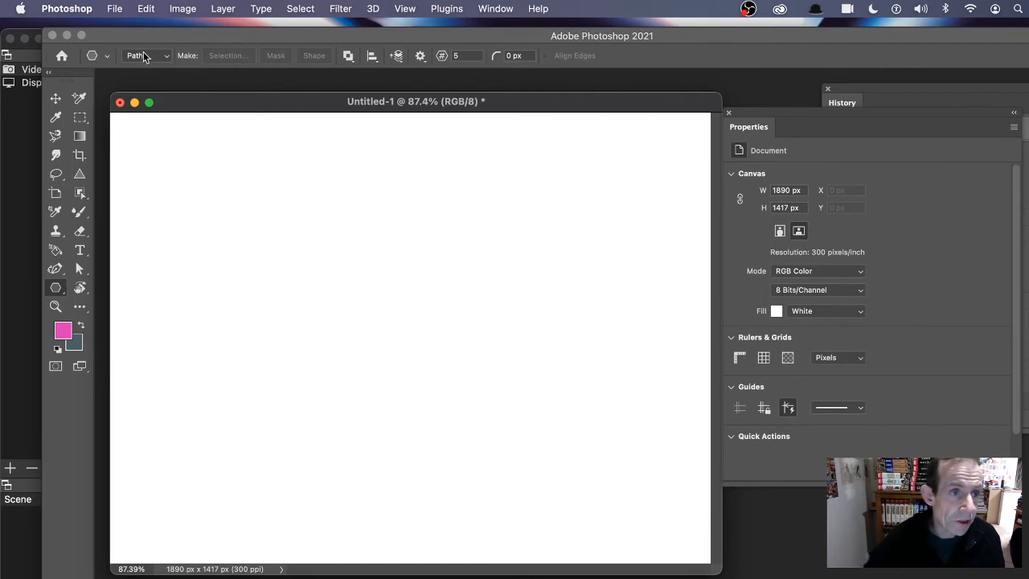
Switch the Polygon tool to Pixels mode for painting a filled star
left_click(145, 54)
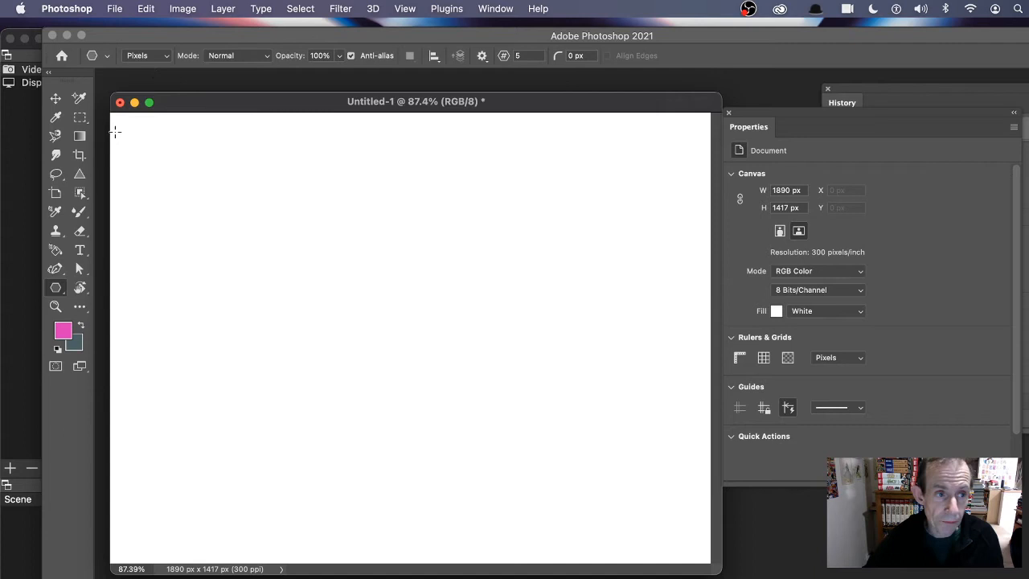
mouse_move(405, 233)
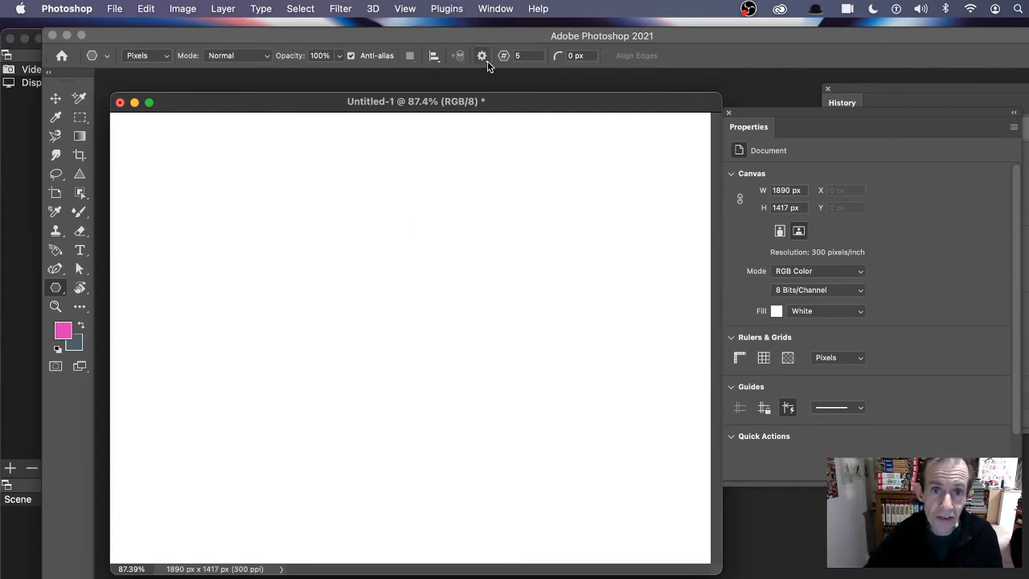
mouse_move(453, 77)
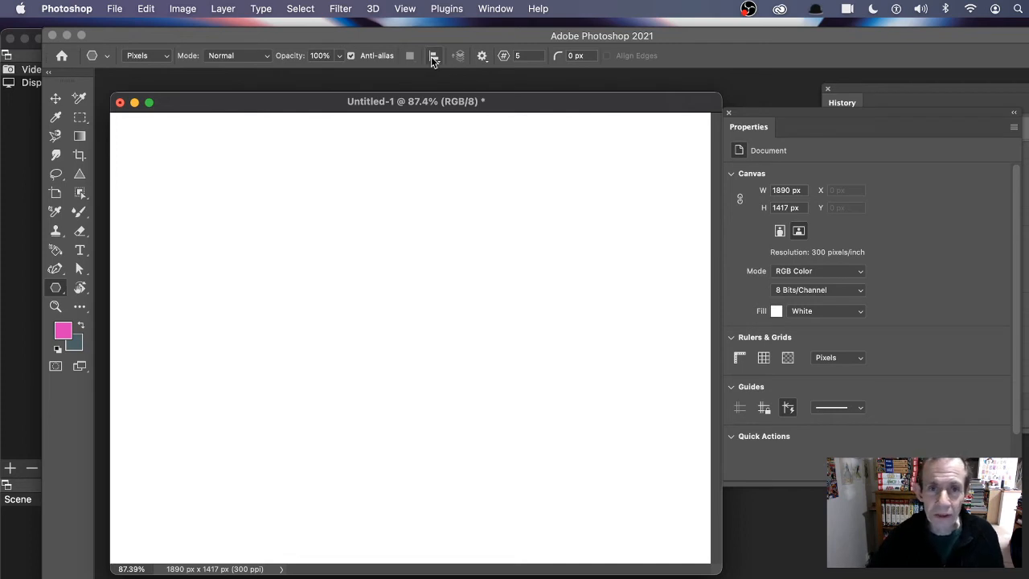
mouse_move(434, 55)
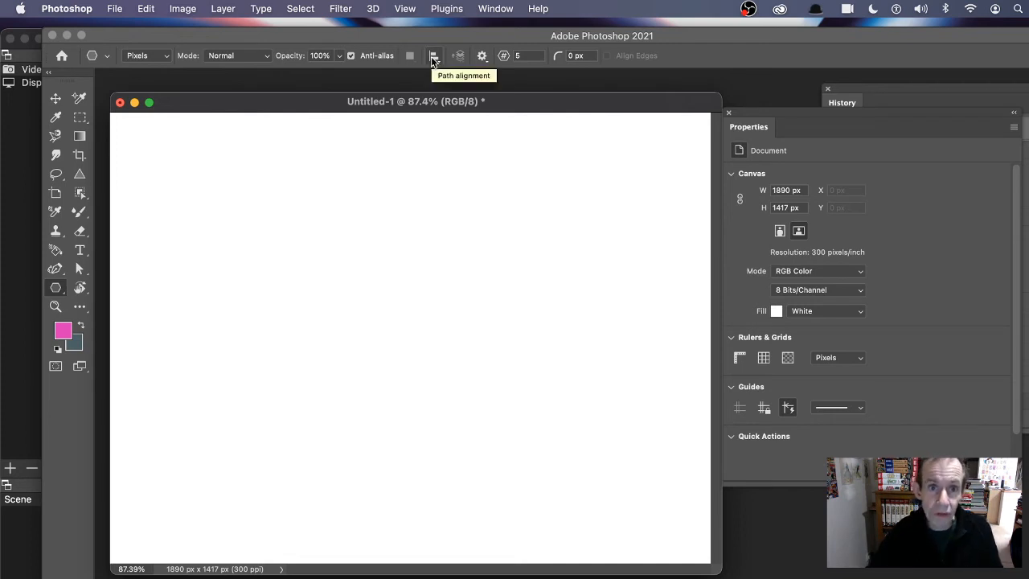
left_click(483, 55)
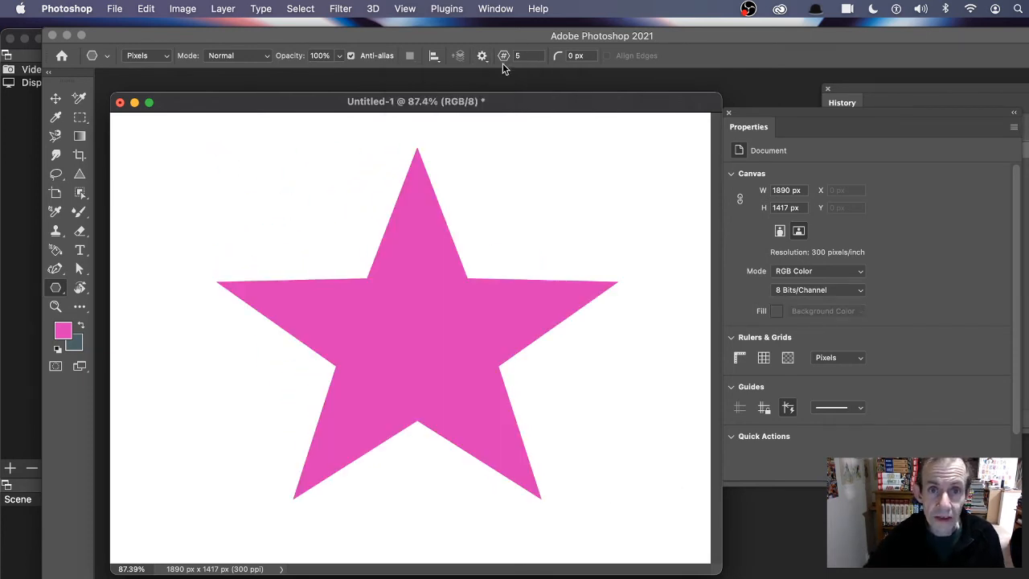
Adjust the polygon options and drag a star onto the canvas
left_click(503, 55)
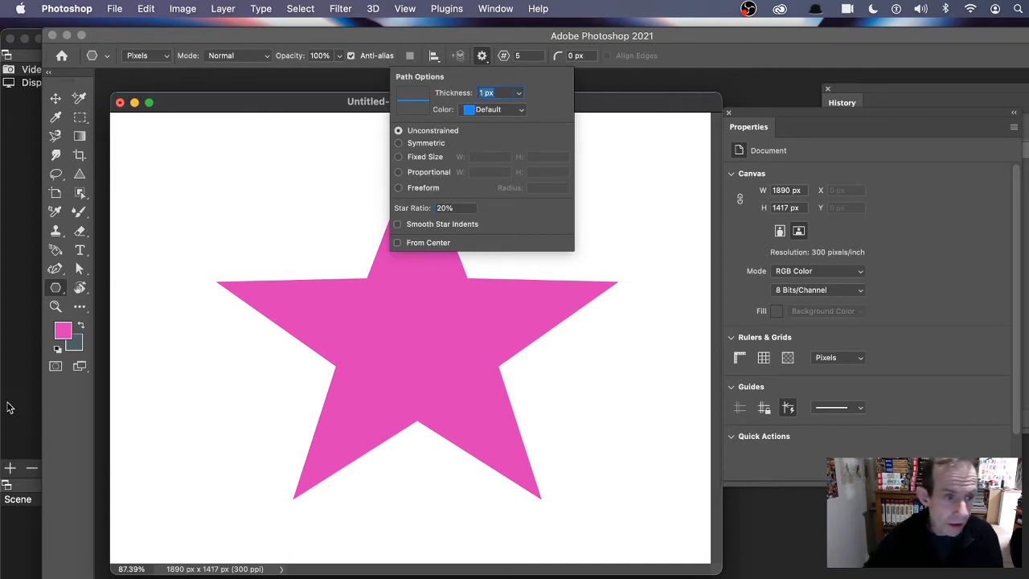
left_click_drag(298, 144, 438, 383)
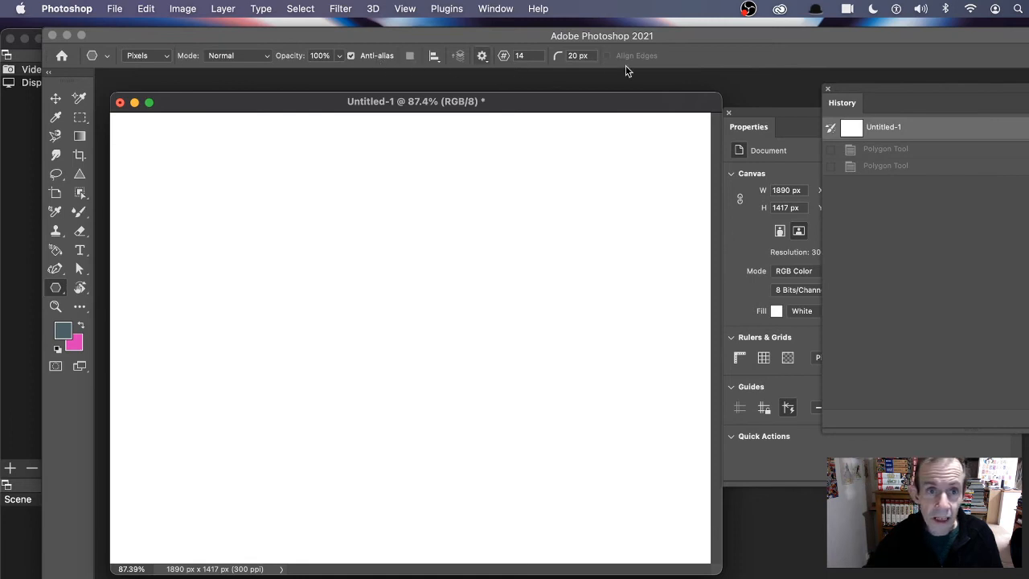
Set a 50% star ratio with Smooth Star Indents toggled and 0 px corners for 14-sided stars
left_click(481, 55)
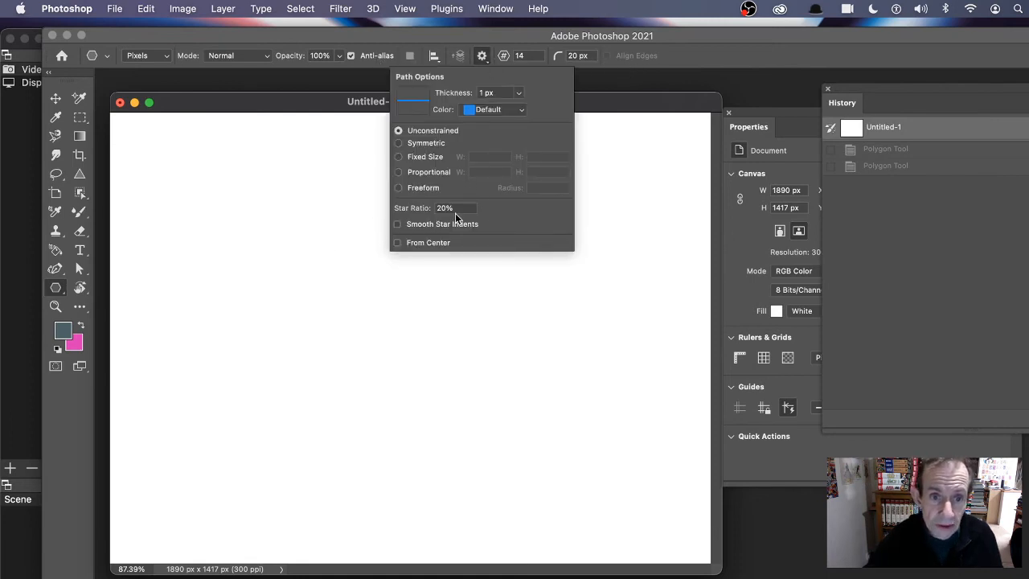
mouse_move(410, 198)
type("50")
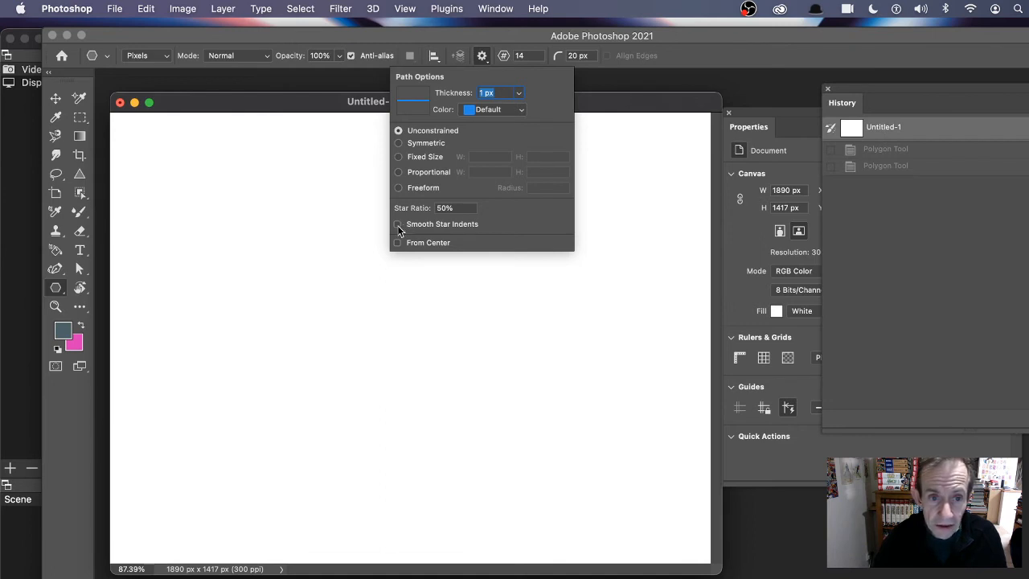
left_click(397, 224)
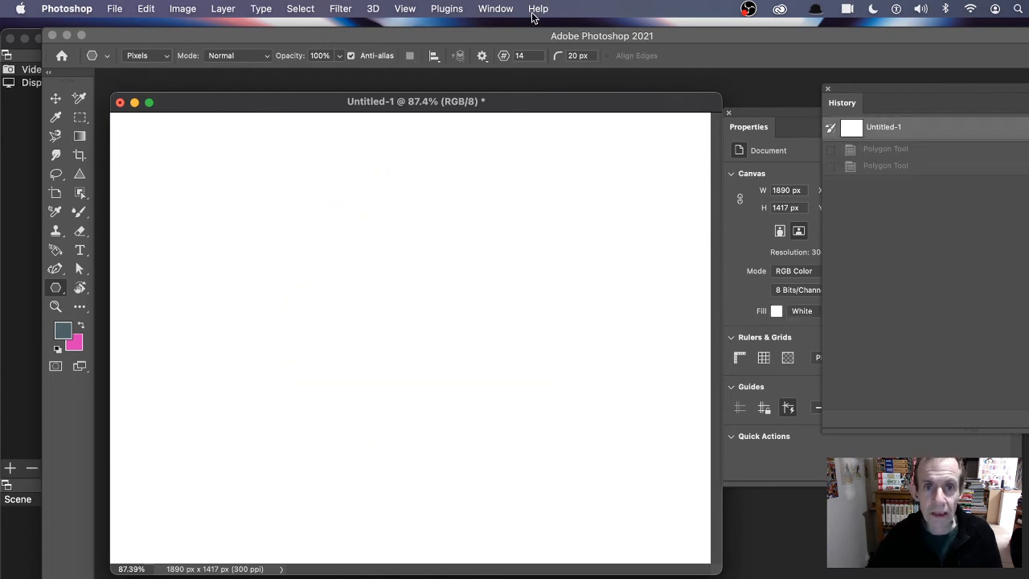
left_click(482, 55)
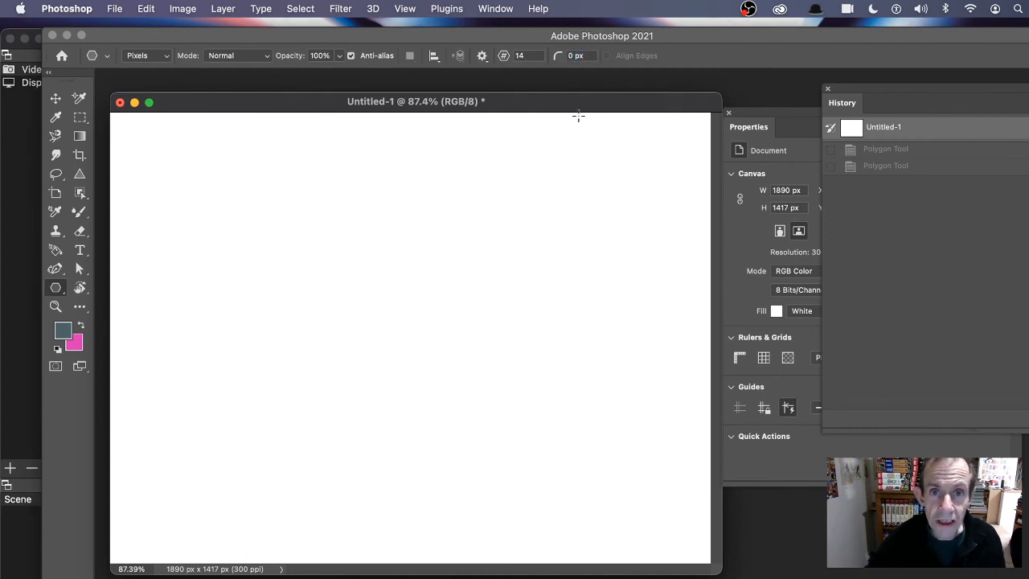
left_click(528, 54)
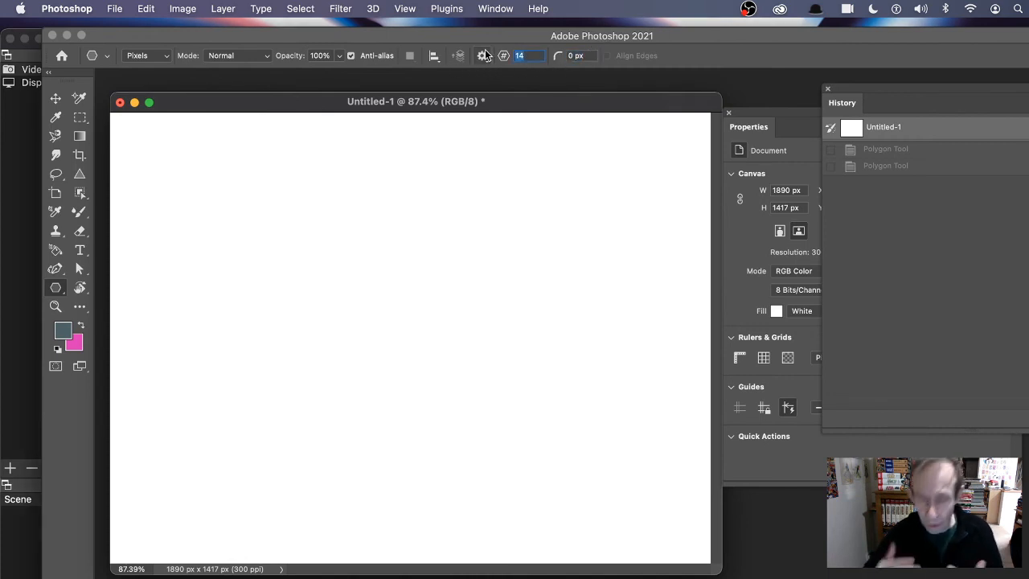